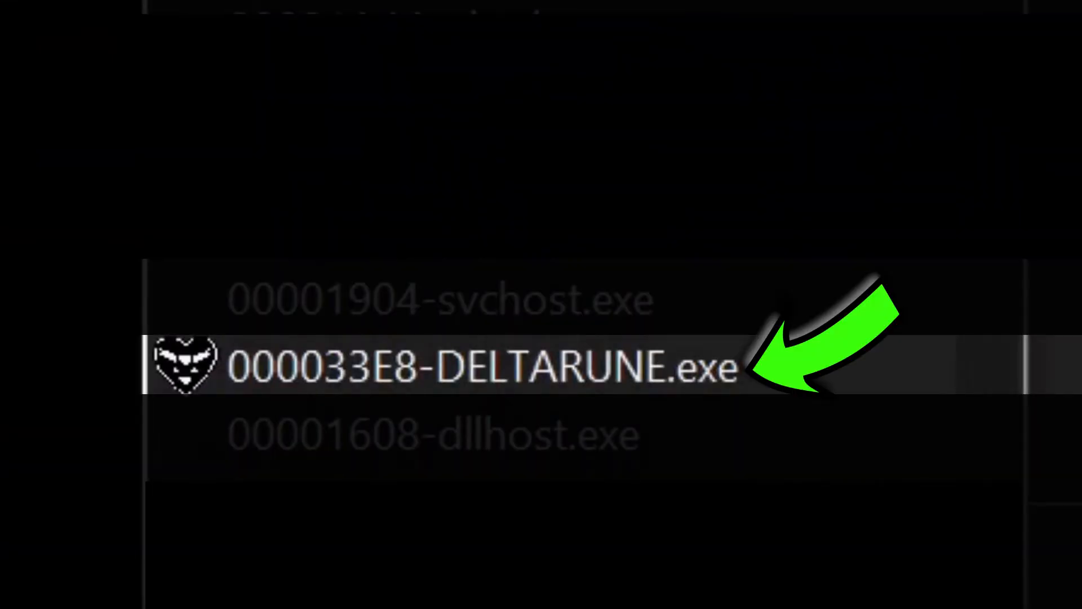
Attach Cheat Engine to 000033E8-DELTARUNE.exe and dismiss the associated-table prompt
left_click(434, 298)
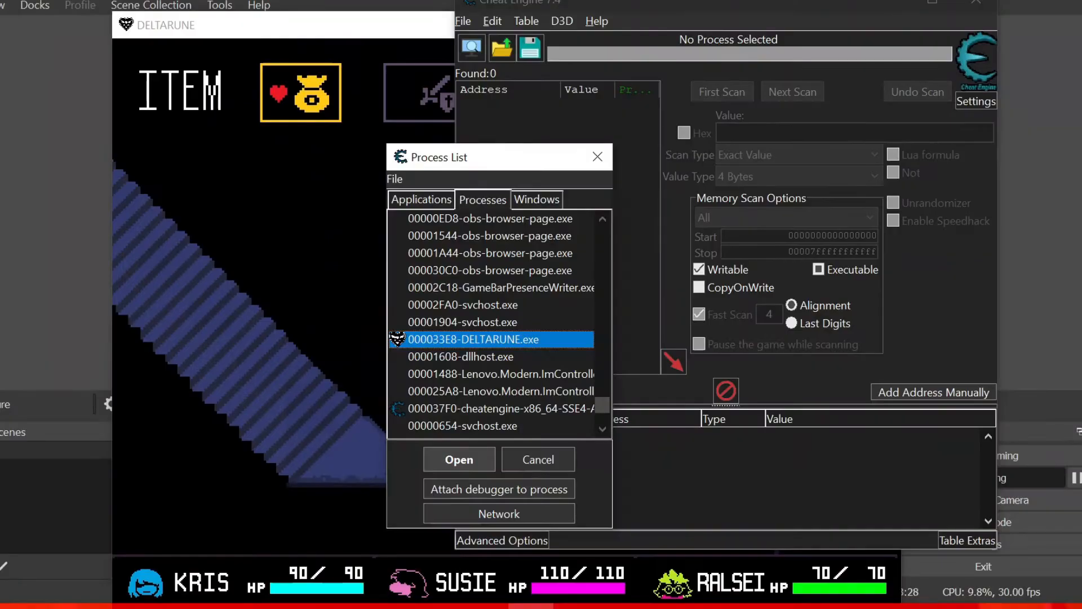
left_click(458, 460)
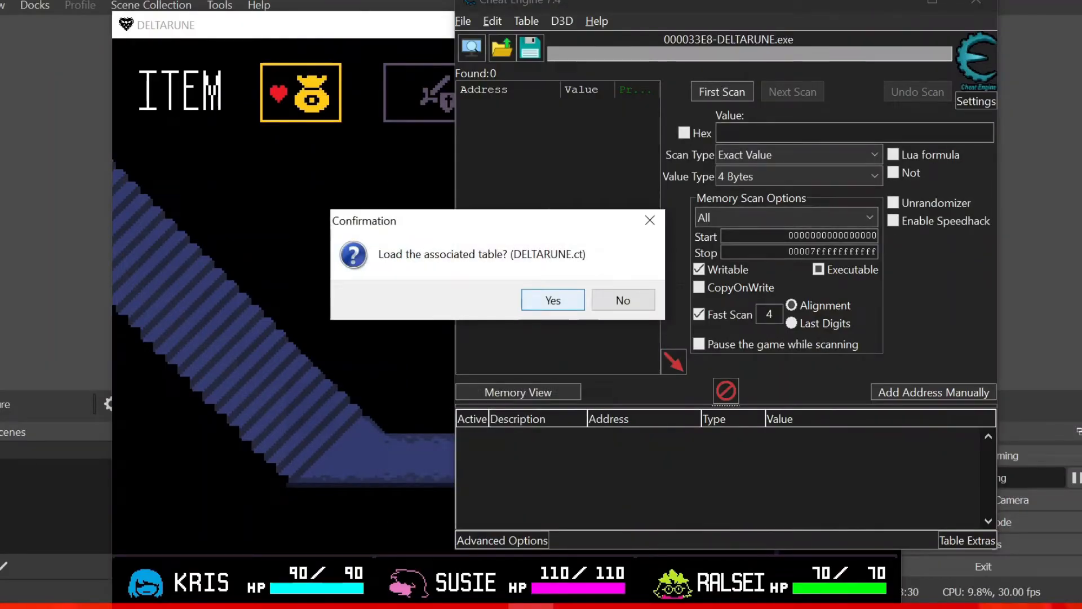
left_click(622, 299)
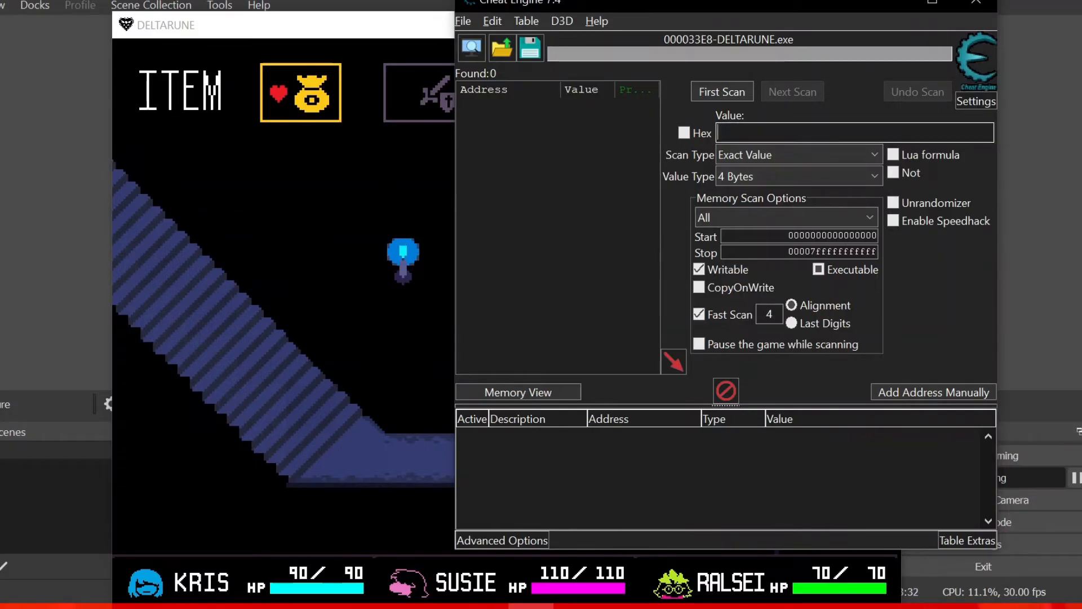
Set the scan value type to Double
left_click(797, 176)
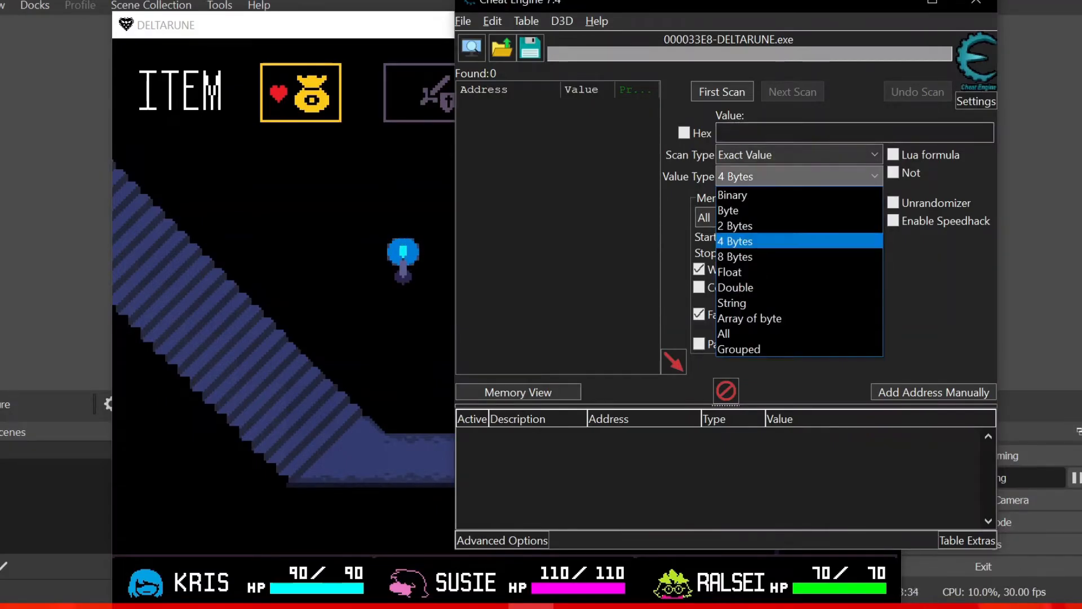
left_click(736, 240)
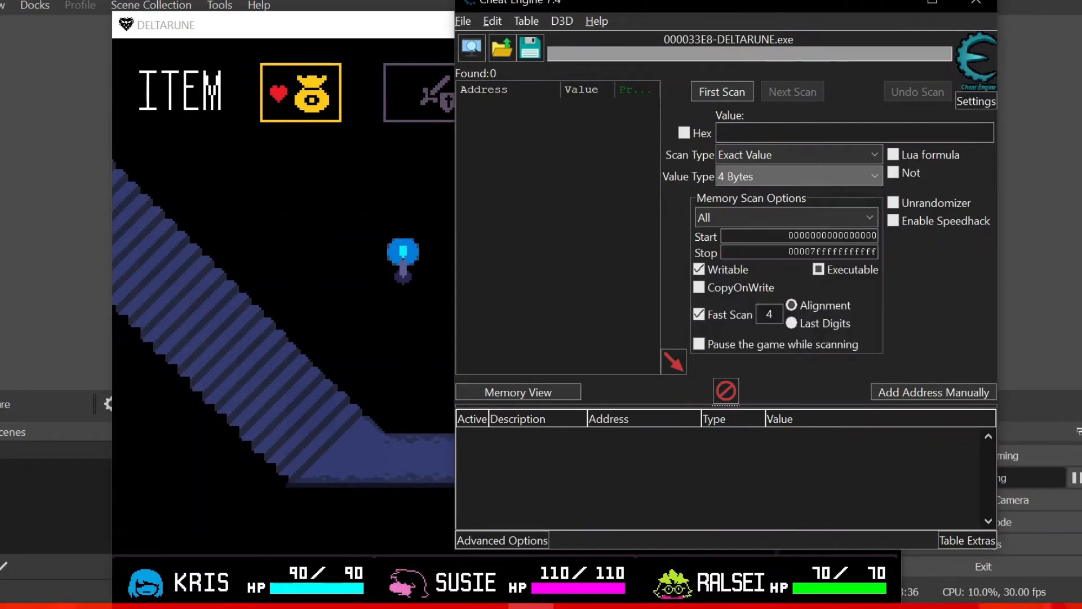
left_click(797, 176)
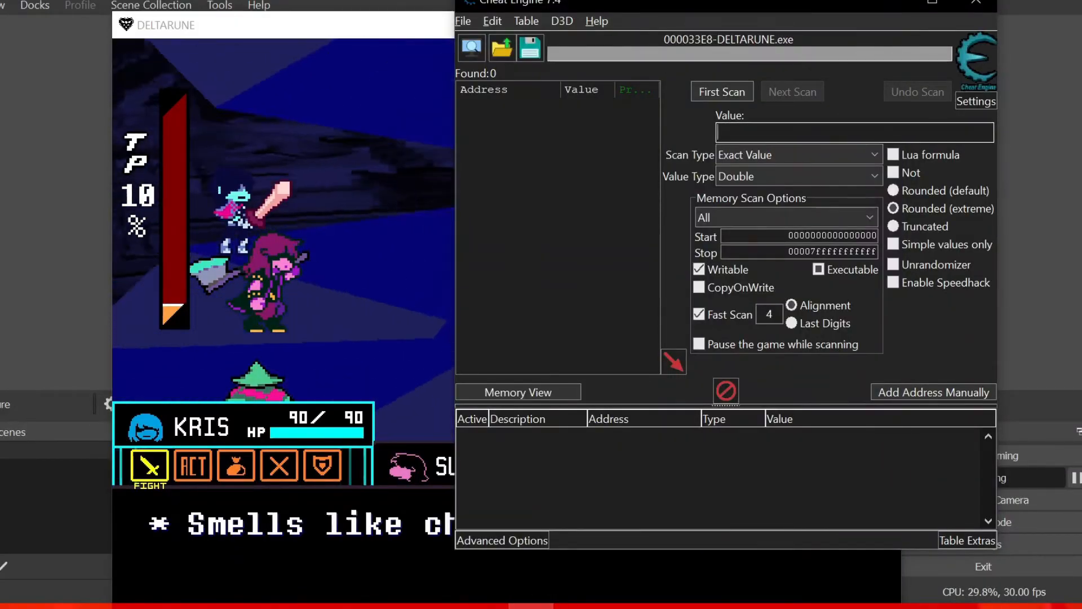
Run a First Scan for the Double value 90
type("90")
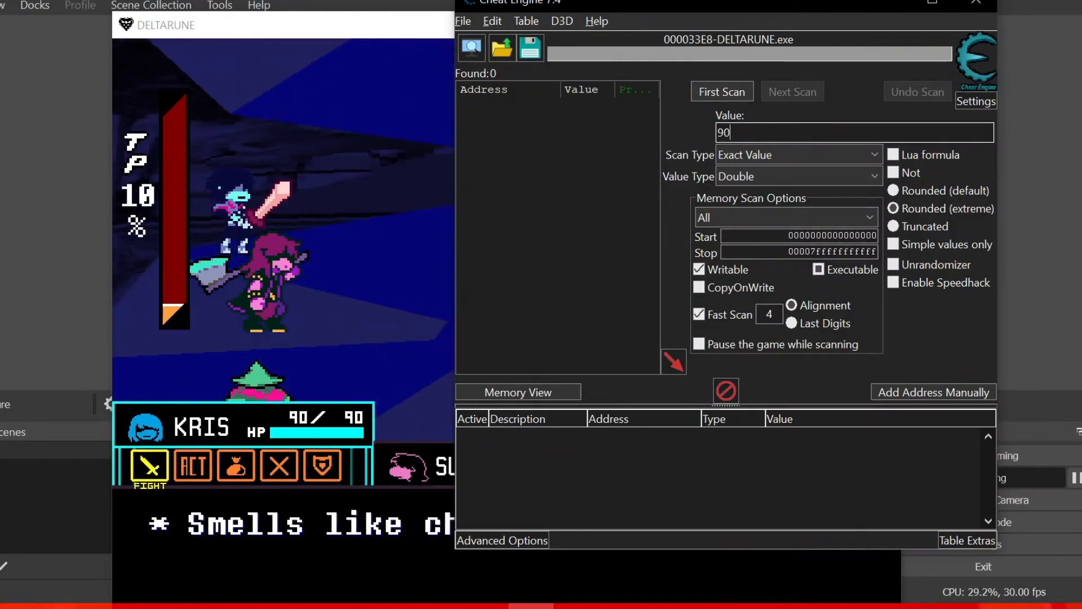
left_click(722, 91)
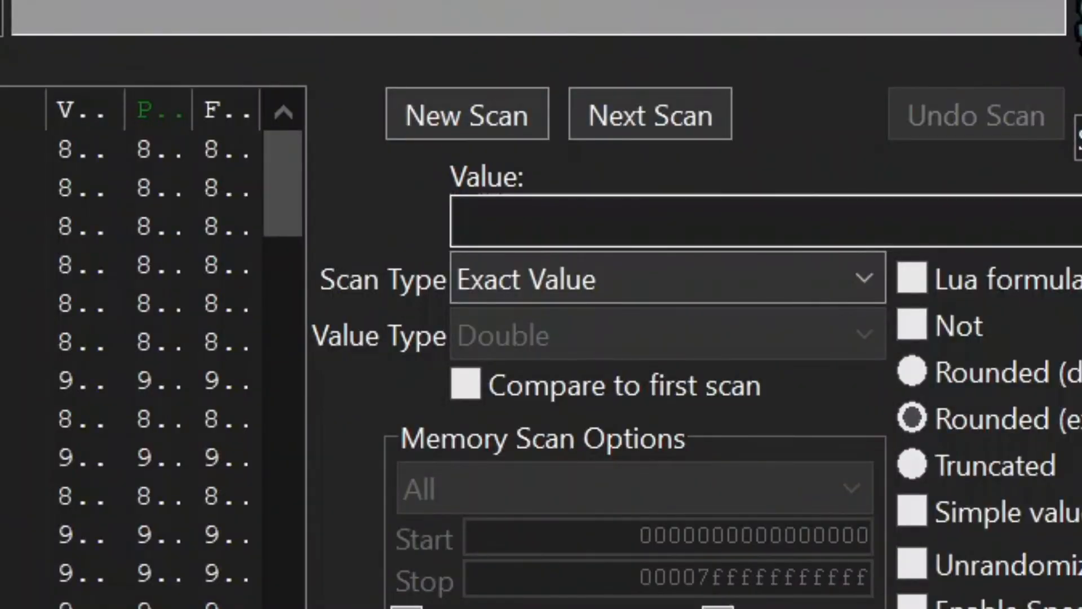
Begin entering a new HP value in the Value box for Next Scan
type("-")
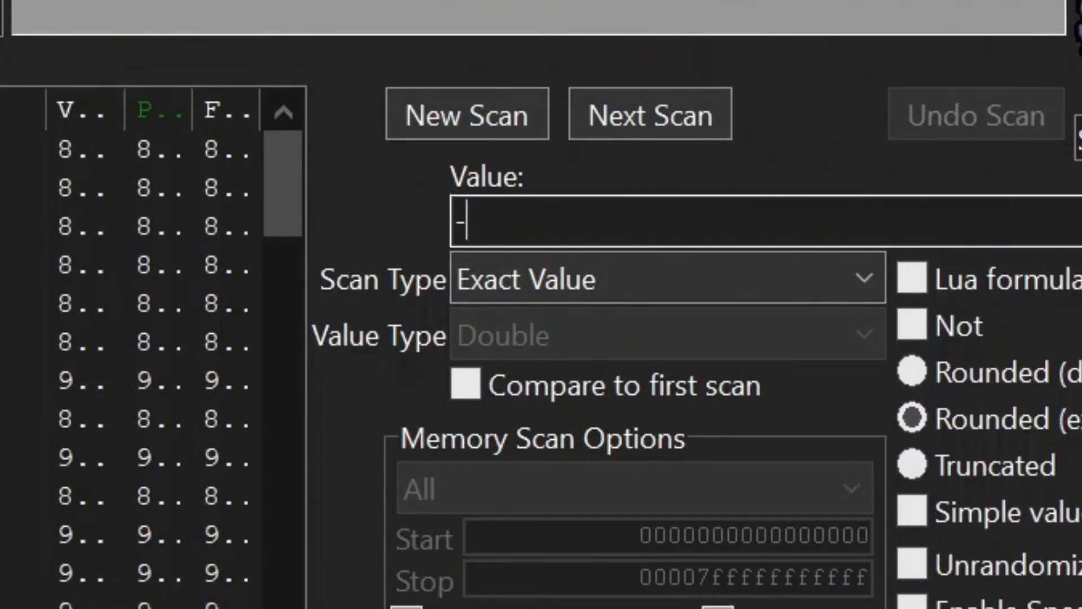